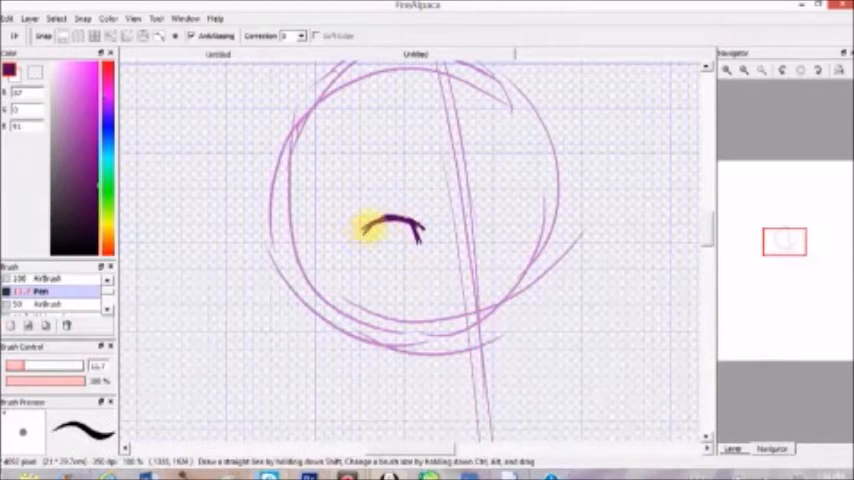
- Ink the eye's upper lash line and the eyebrow above it in purple
{"action": "left_click_drag", "start_coordinate": [360, 230], "coordinate": [400, 240]}
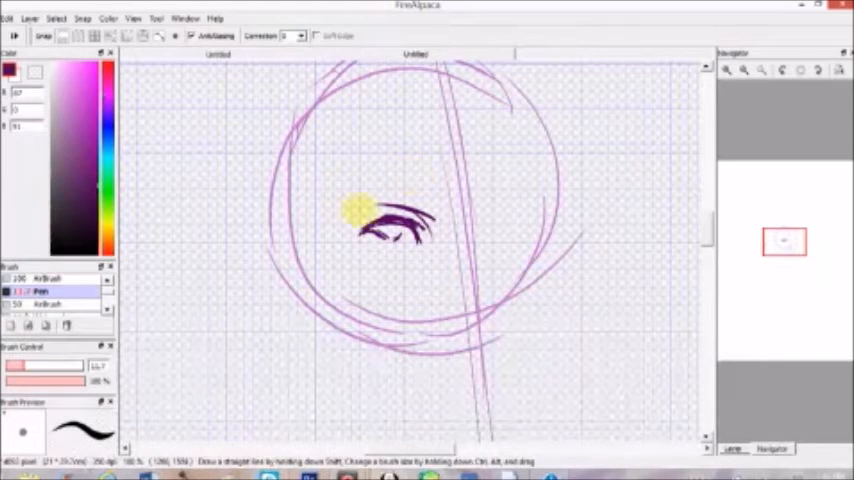
{"action": "left_click_drag", "start_coordinate": [365, 210], "coordinate": [430, 220]}
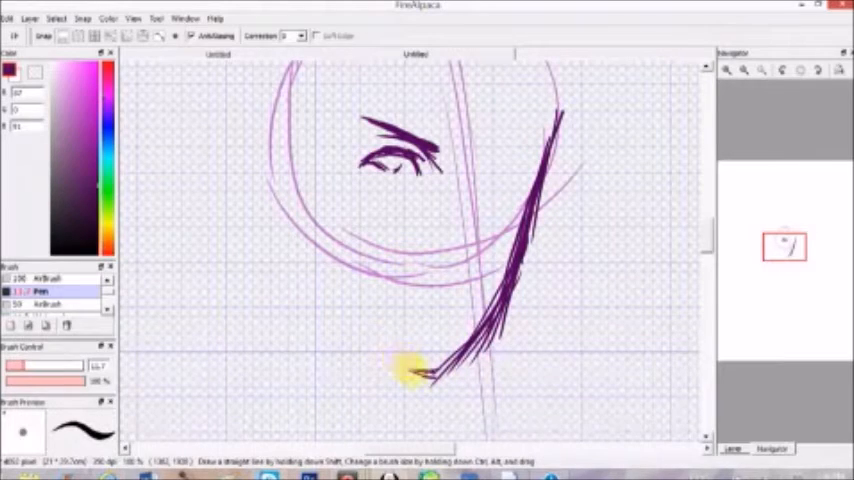
- Draw a purple stroke from the cheek down to the chin on the right side
{"action": "left_click_drag", "start_coordinate": [420, 375], "coordinate": [310, 215]}
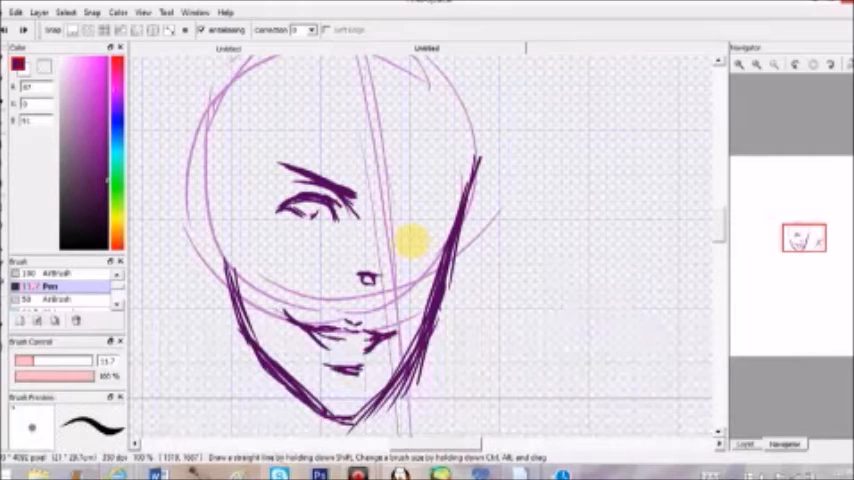
{"action": "mouse_move", "coordinate": [660, 240]}
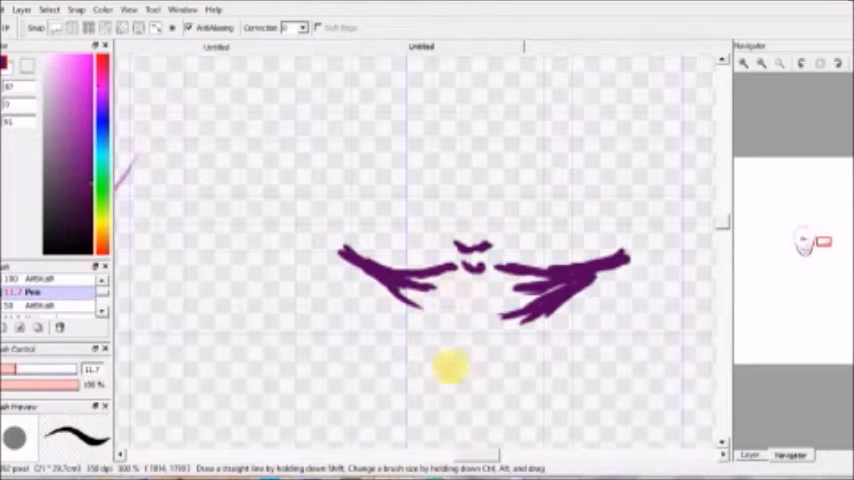
- Refine the lips with a purple pen stroke around the mouth
{"action": "left_click_drag", "start_coordinate": [450, 370], "coordinate": [490, 350]}
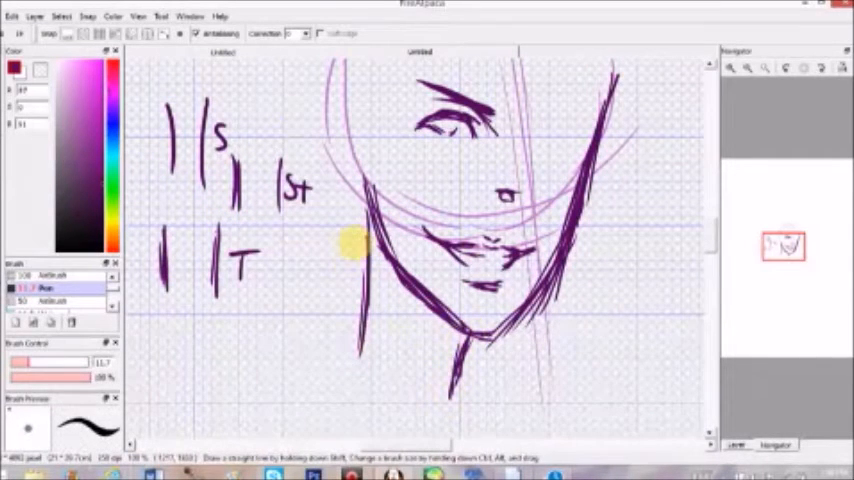
- Draw a purple neck line below the chin and extend it further down
{"action": "left_click_drag", "start_coordinate": [350, 245], "coordinate": [455, 355]}
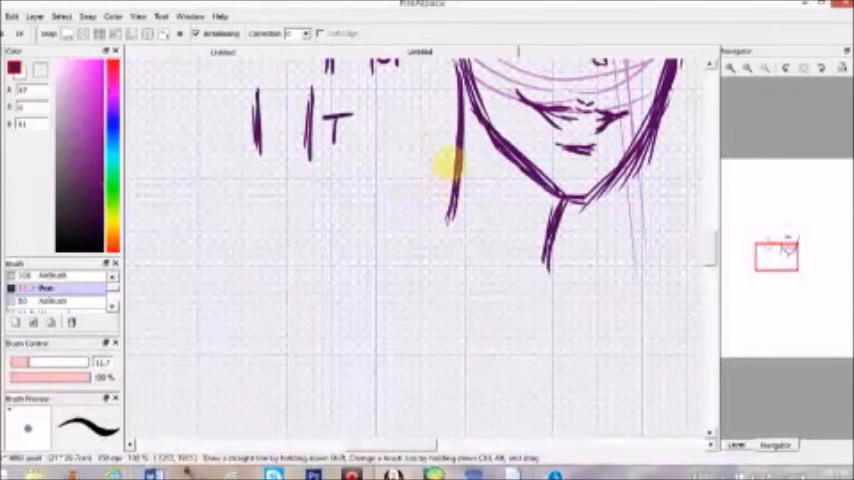
{"action": "left_click_drag", "start_coordinate": [455, 175], "coordinate": [335, 265]}
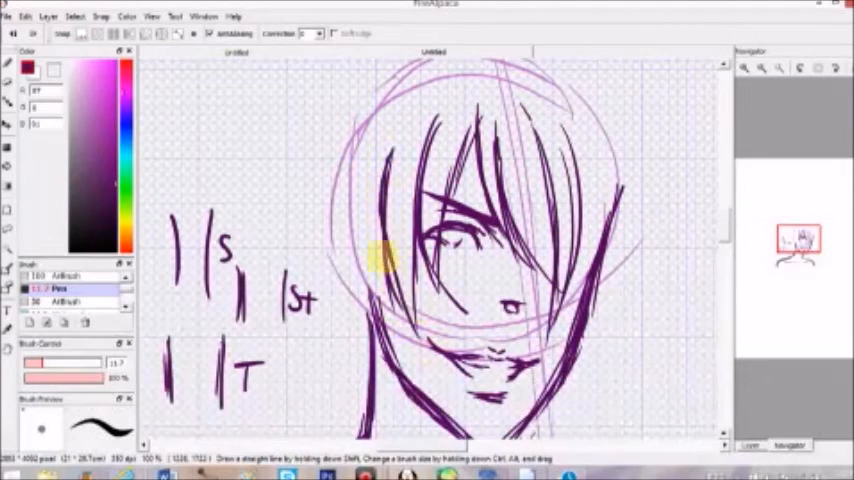
- Add a hair strand across the face and the left pointed ear, then show the layers
{"action": "left_click_drag", "start_coordinate": [375, 190], "coordinate": [400, 345]}
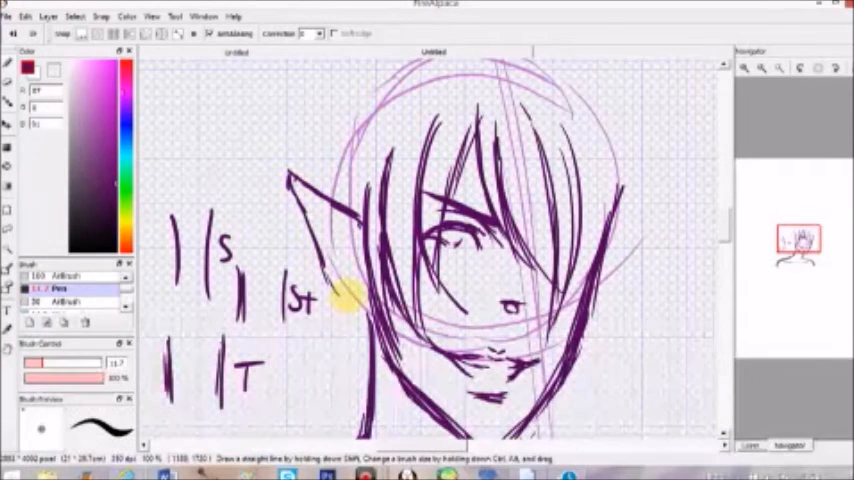
{"action": "left_click_drag", "start_coordinate": [345, 300], "coordinate": [330, 205]}
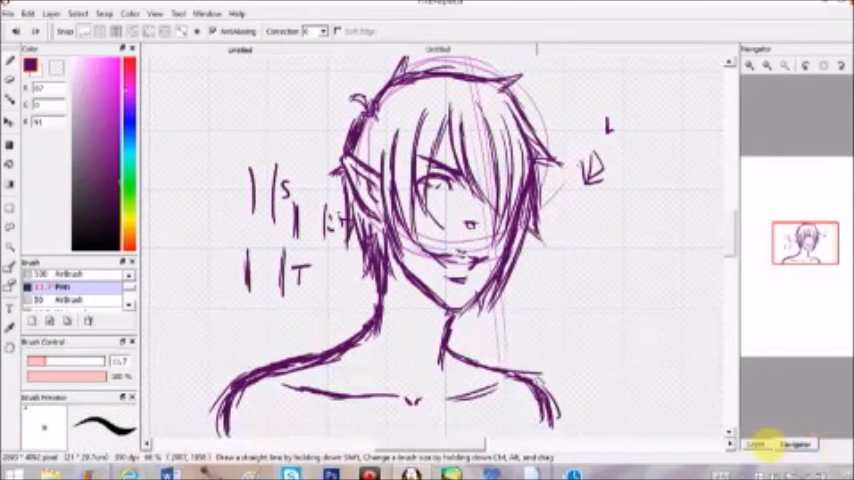
{"action": "left_click", "coordinate": [756, 444]}
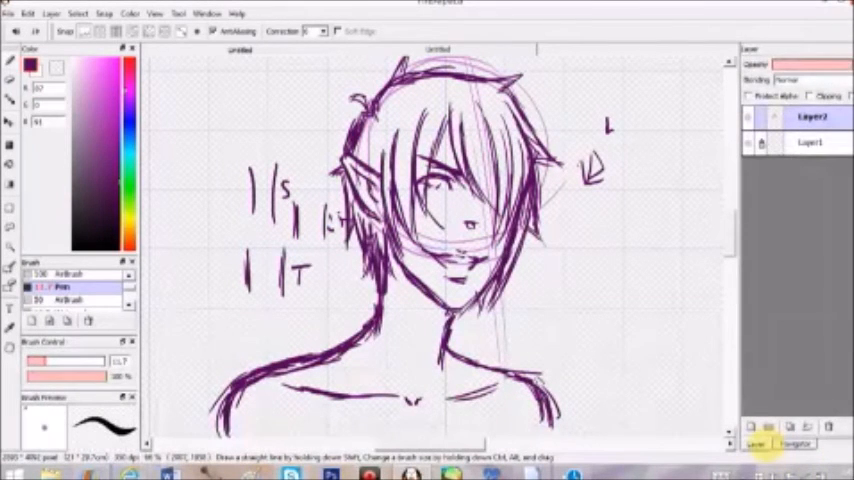